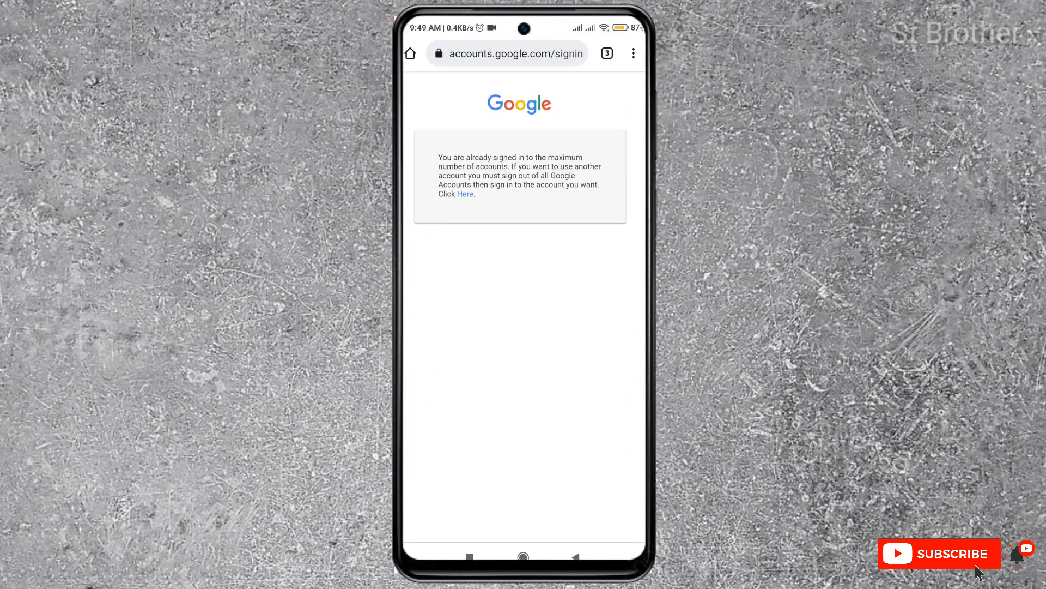
Leave the browser for the home screen and launch the Settings app
{"action": "left_click", "coordinate": [465, 194]}
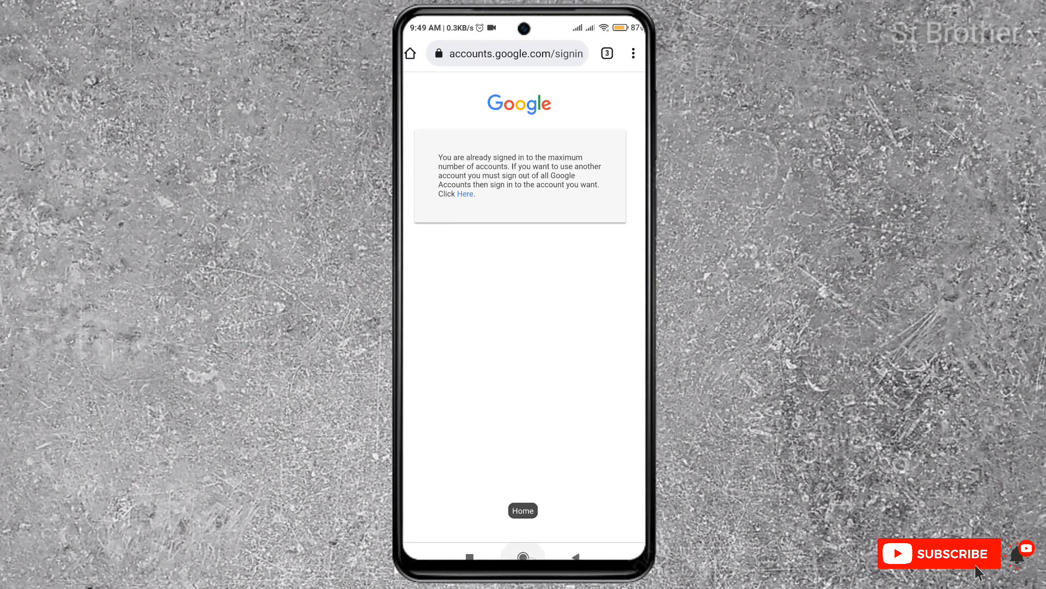
{"action": "left_click", "coordinate": [524, 555]}
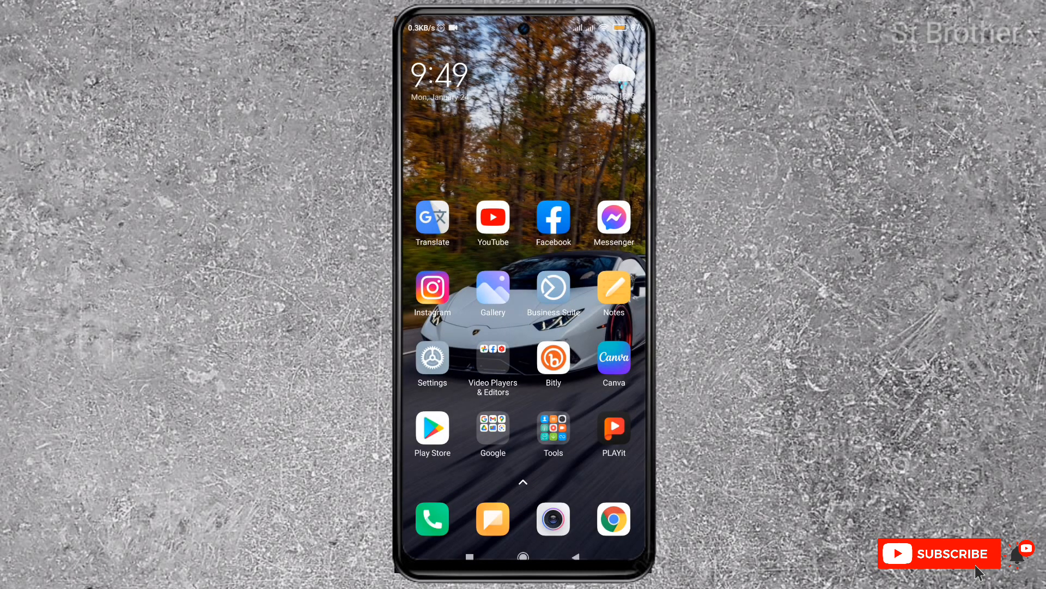
{"action": "left_click", "coordinate": [522, 555]}
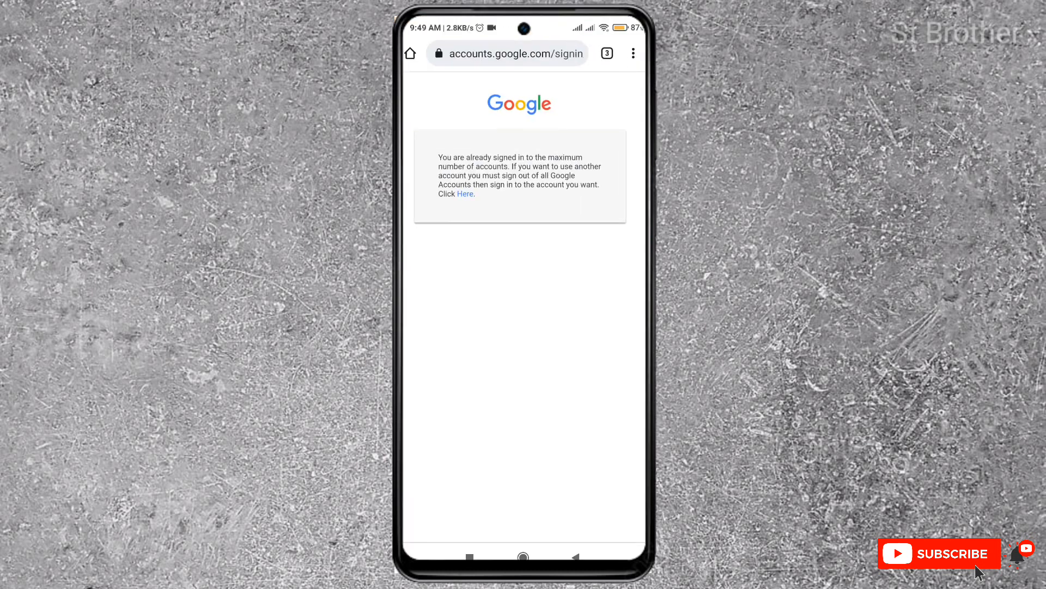
{"action": "left_click", "coordinate": [523, 556]}
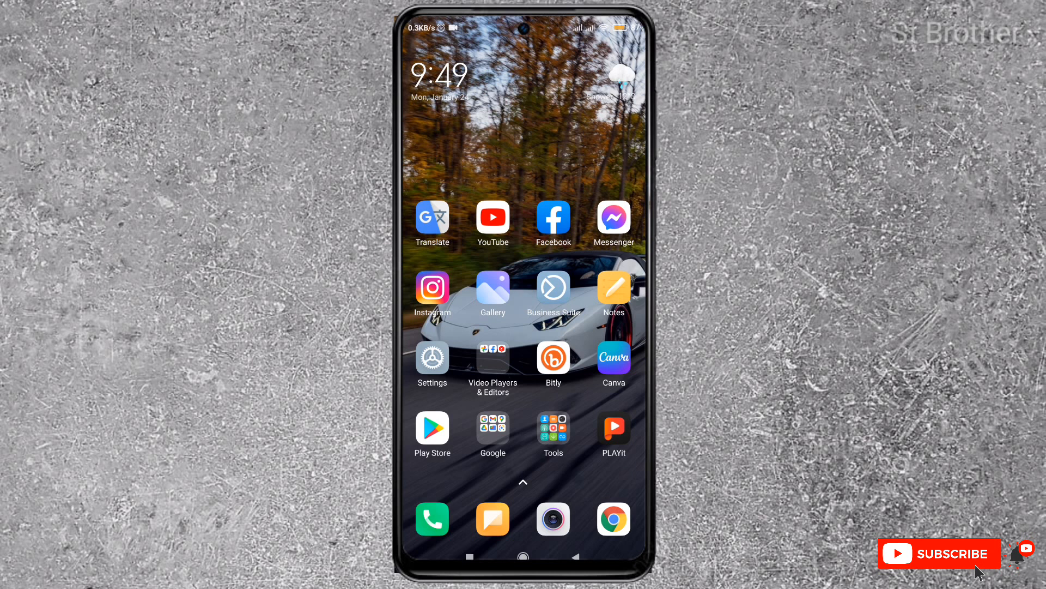
{"action": "left_click", "coordinate": [432, 357]}
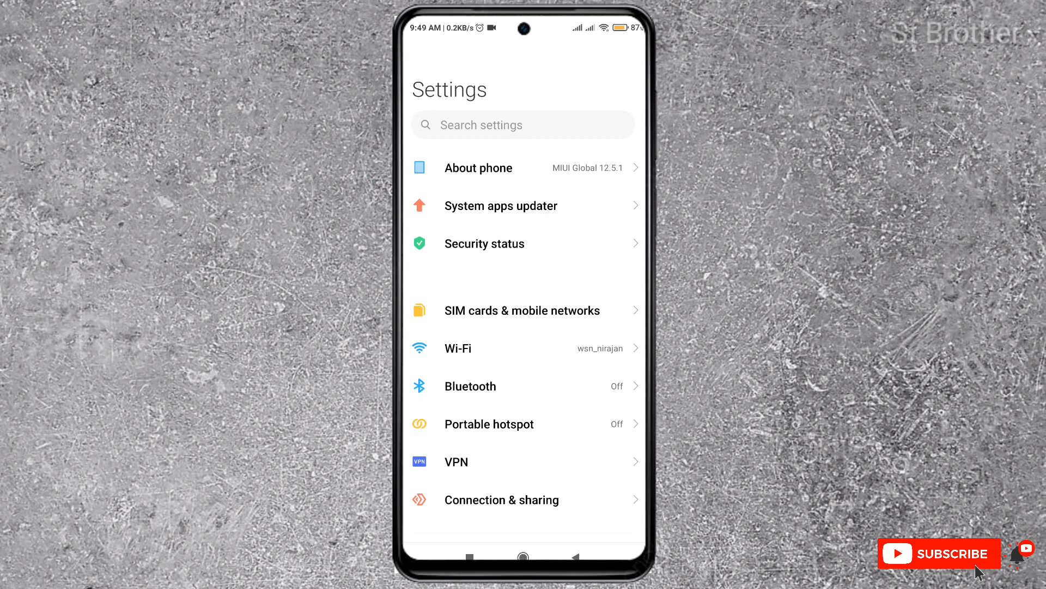
{"action": "scroll", "scroll_direction": "down", "scroll_amount": 3}
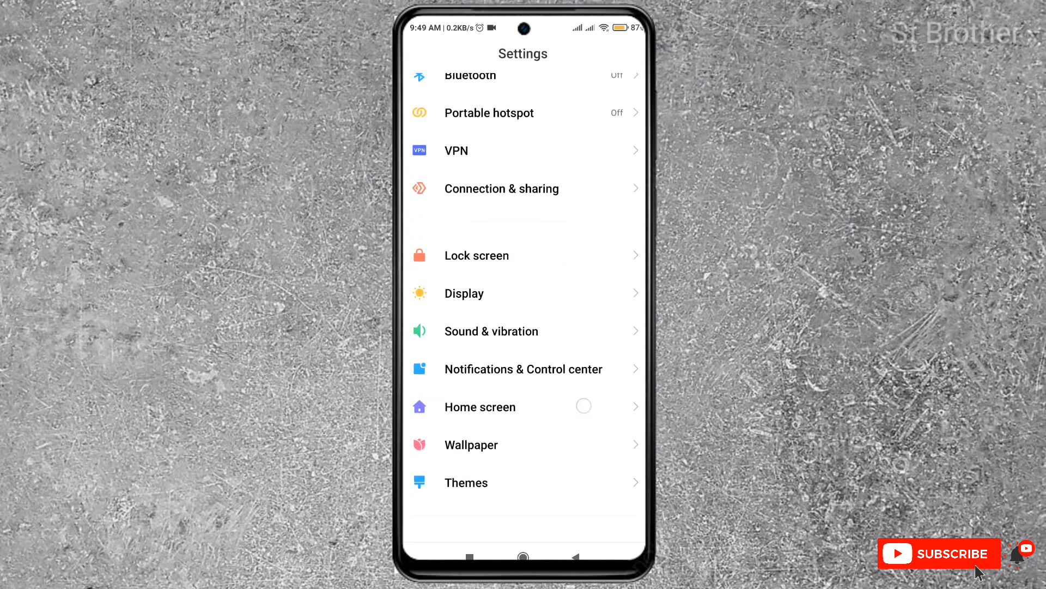
{"action": "scroll", "scroll_direction": "down", "scroll_amount": 3}
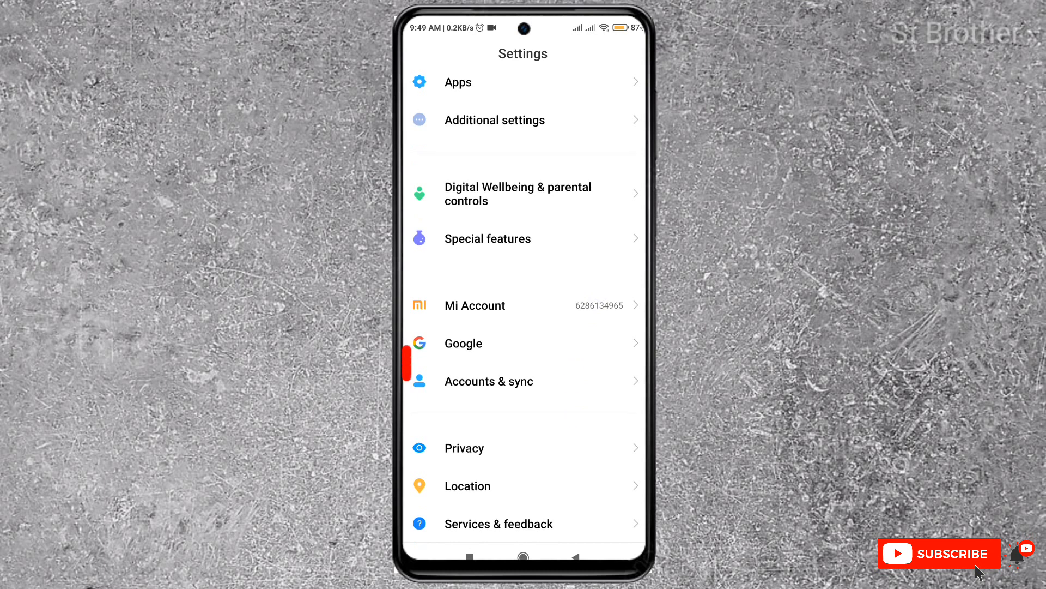
{"action": "left_click", "coordinate": [490, 381]}
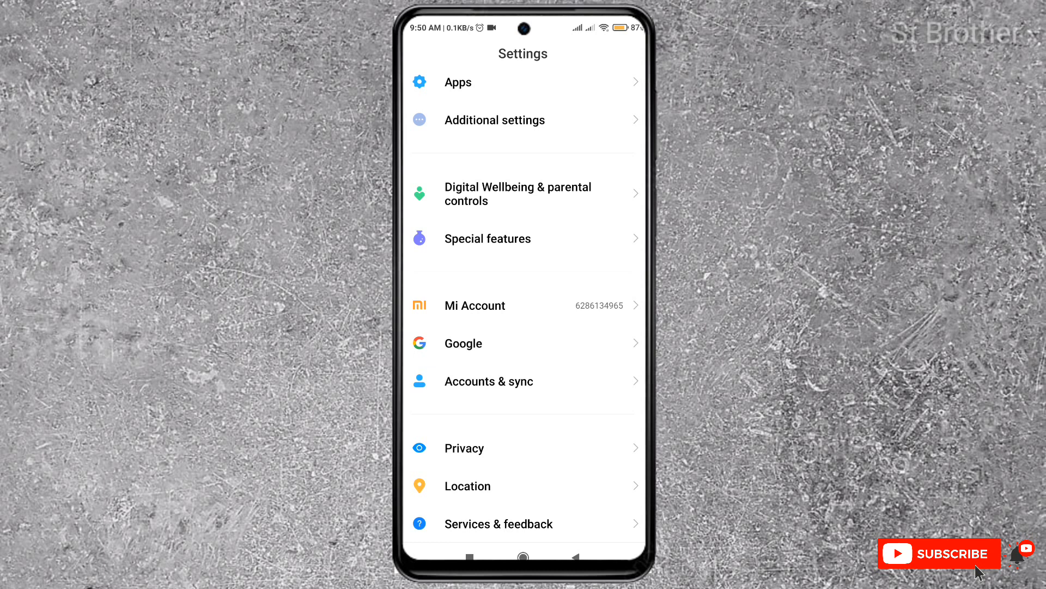
{"action": "scroll", "scroll_direction": "down", "scroll_amount": 3}
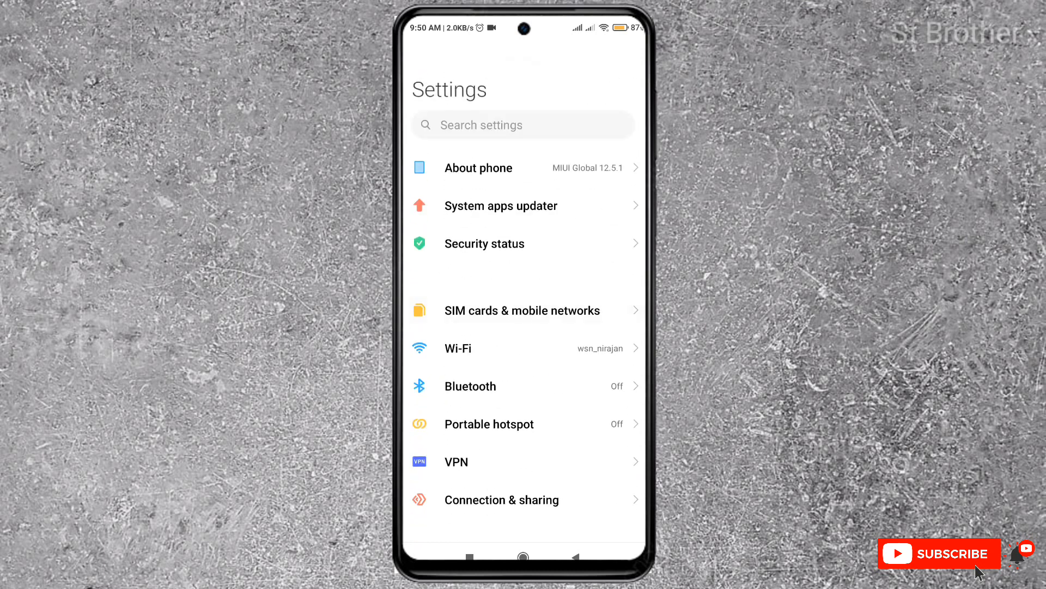
{"action": "left_click", "coordinate": [522, 124]}
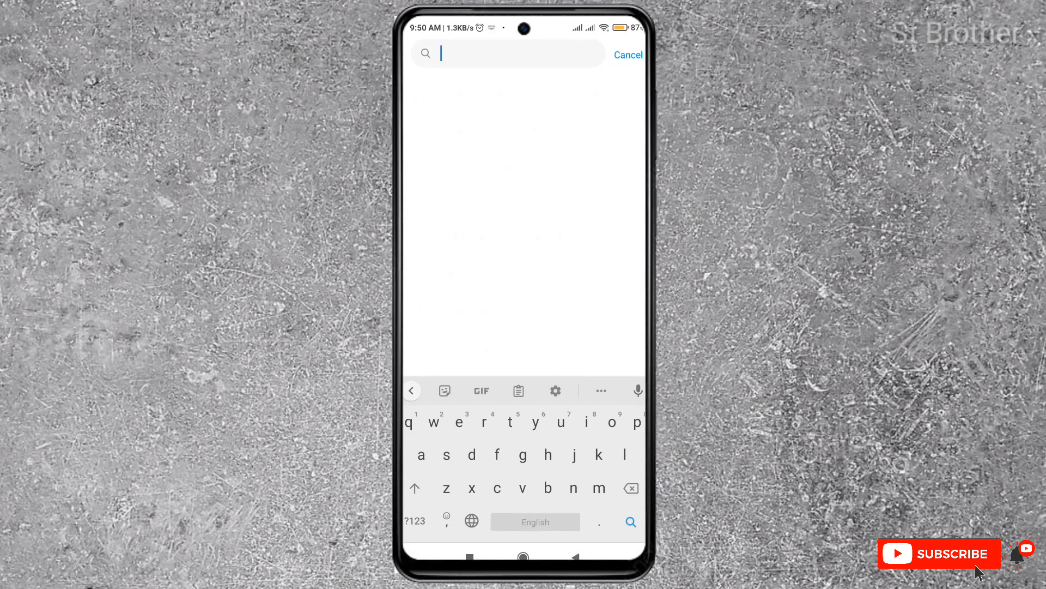
{"action": "type", "text": "Acc"}
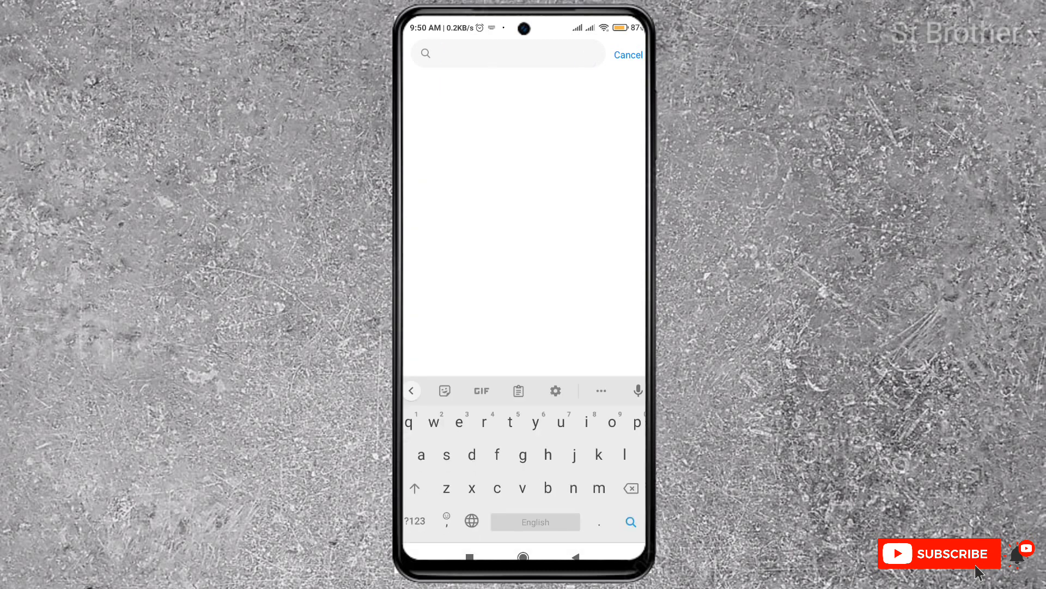
{"action": "left_click", "coordinate": [627, 54]}
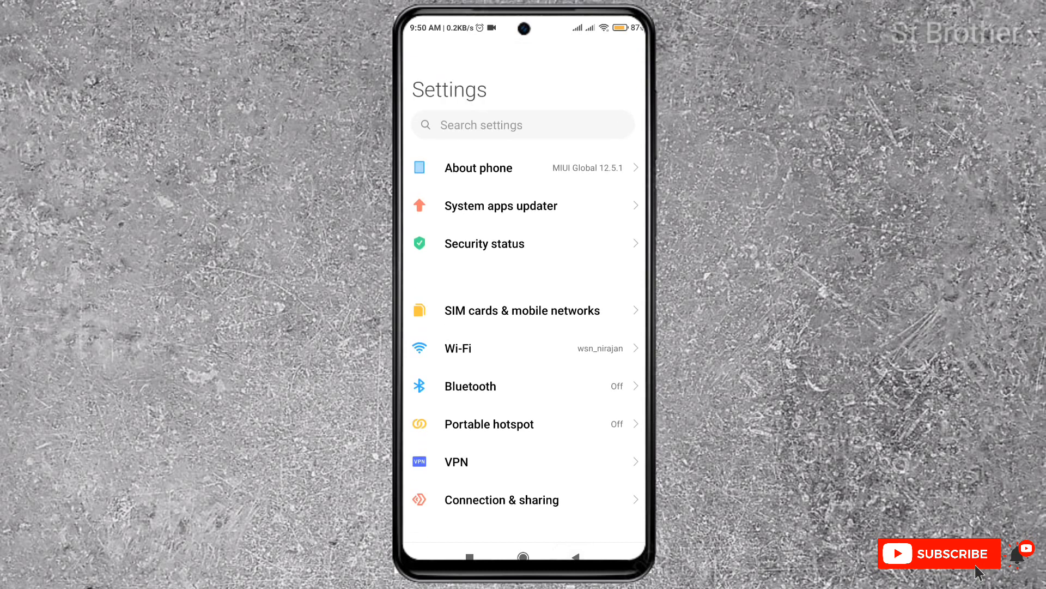
Scroll down the Settings list and open Accounts & sync
{"action": "scroll", "scroll_direction": "down", "scroll_amount": 3}
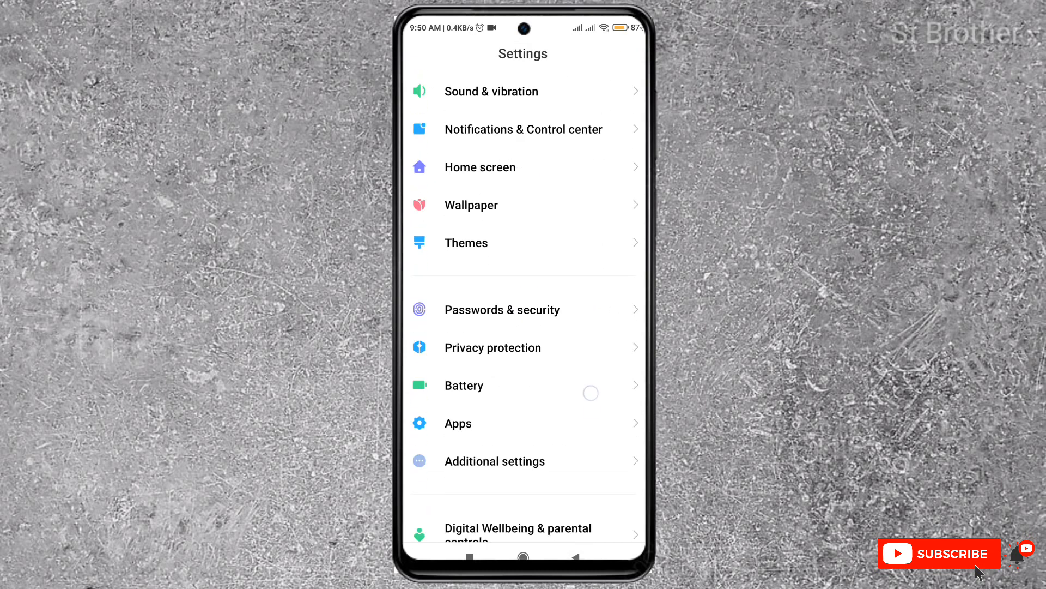
{"action": "scroll", "scroll_direction": "down", "scroll_amount": 3}
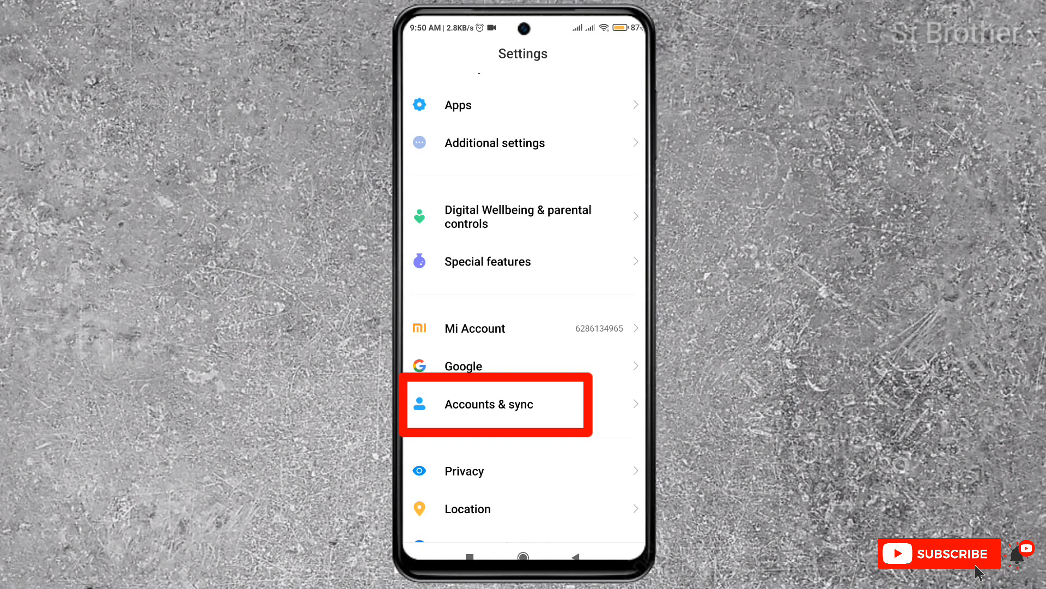
{"action": "left_click", "coordinate": [488, 404]}
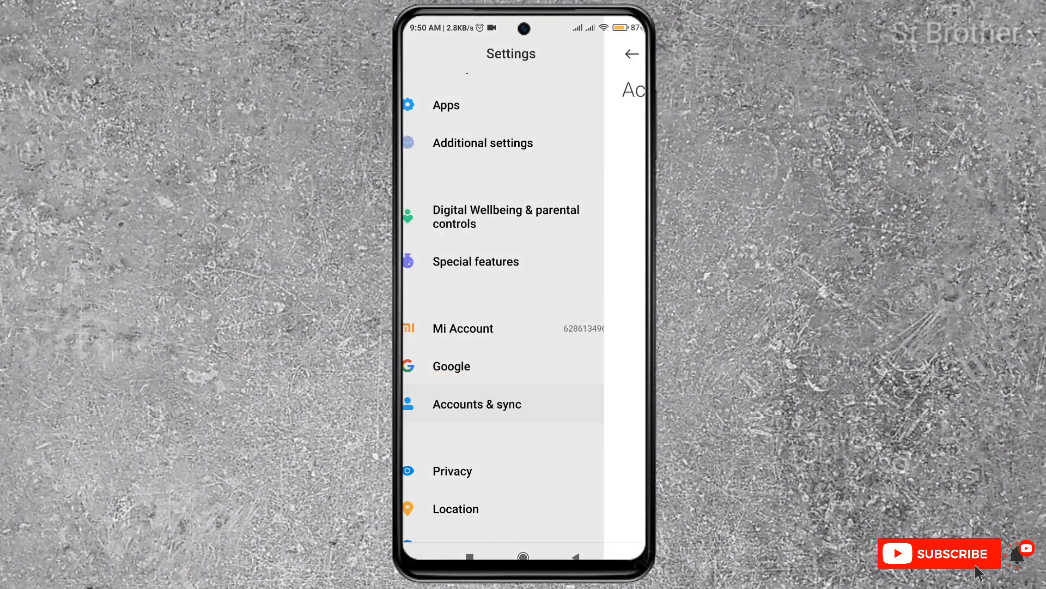
{"action": "left_click", "coordinate": [476, 404]}
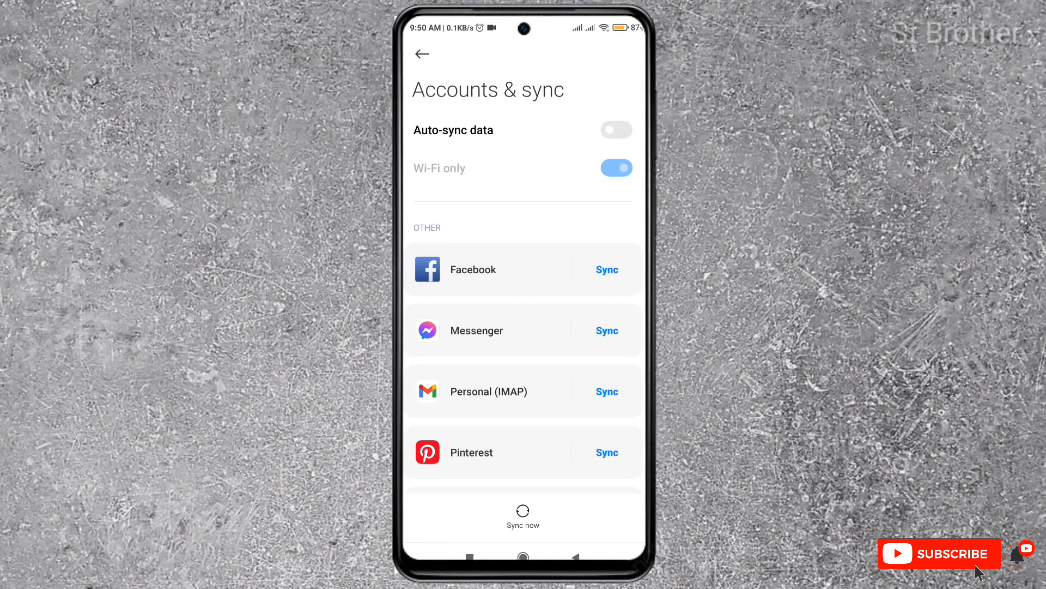
{"action": "scroll", "scroll_direction": "down", "scroll_amount": 3}
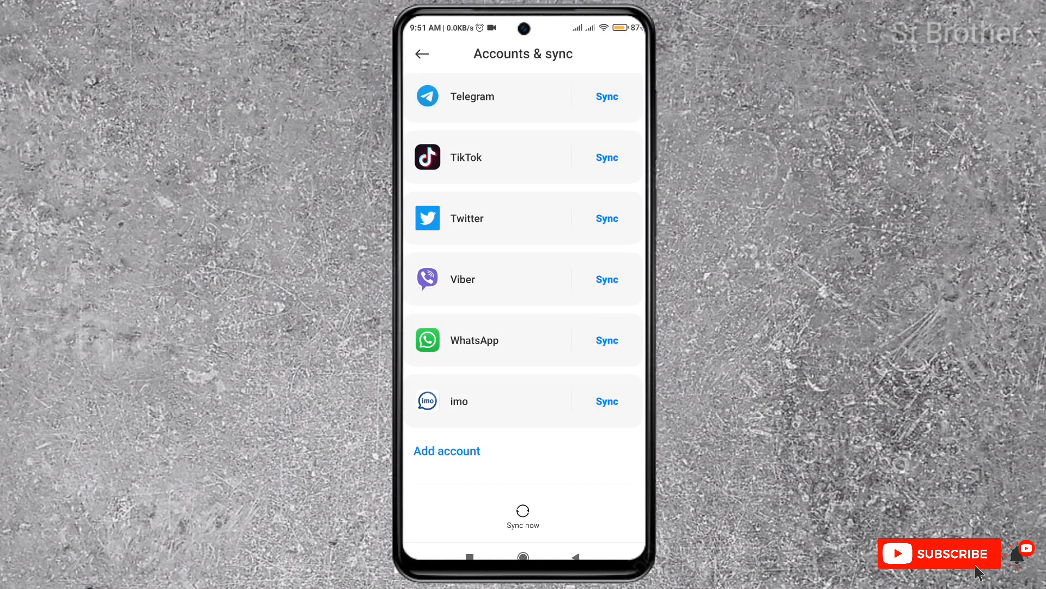
{"action": "scroll", "scroll_direction": "down", "scroll_amount": 3}
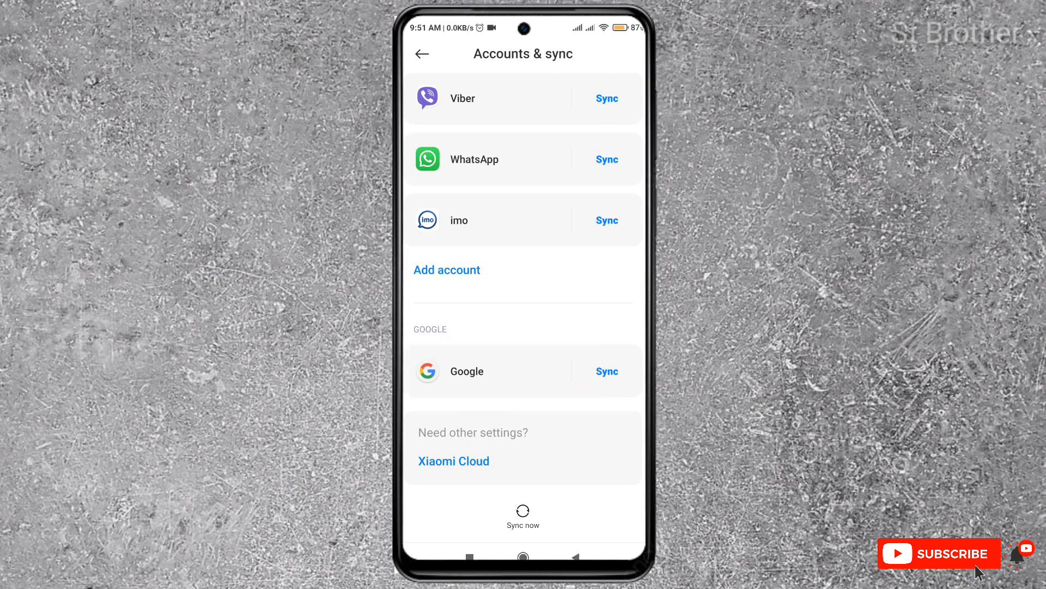
{"action": "left_click", "coordinate": [467, 371]}
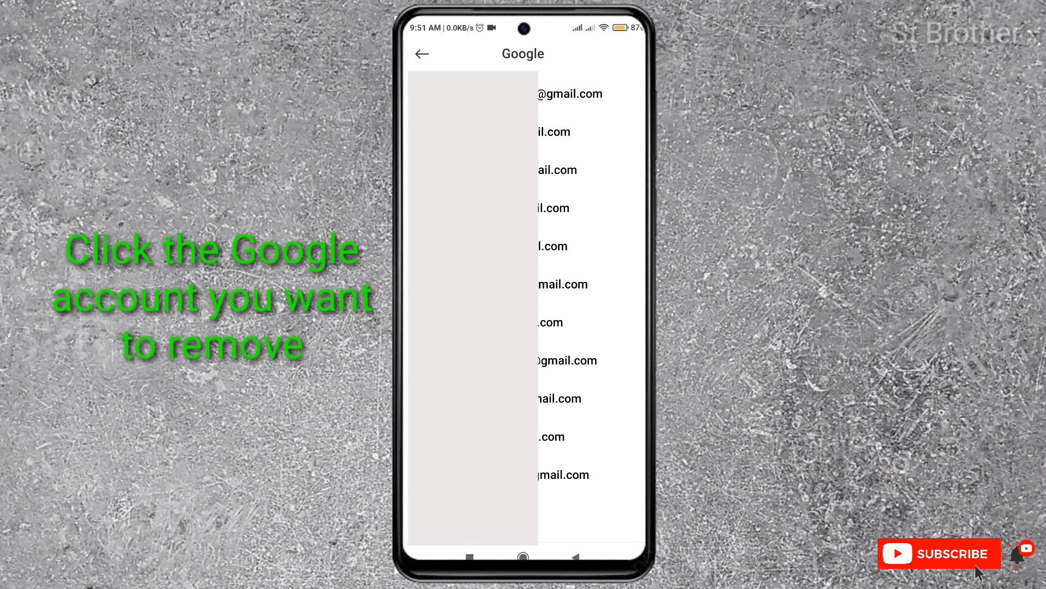
Open the sync page of the Google account to be removed
{"action": "left_click", "coordinate": [571, 93]}
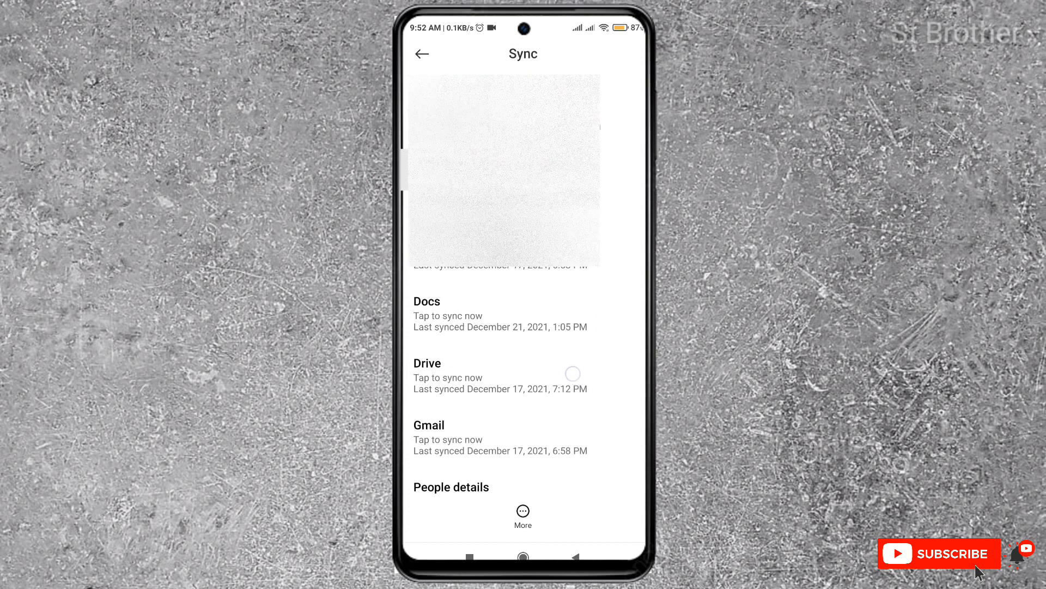
{"action": "scroll", "scroll_direction": "down", "scroll_amount": 3}
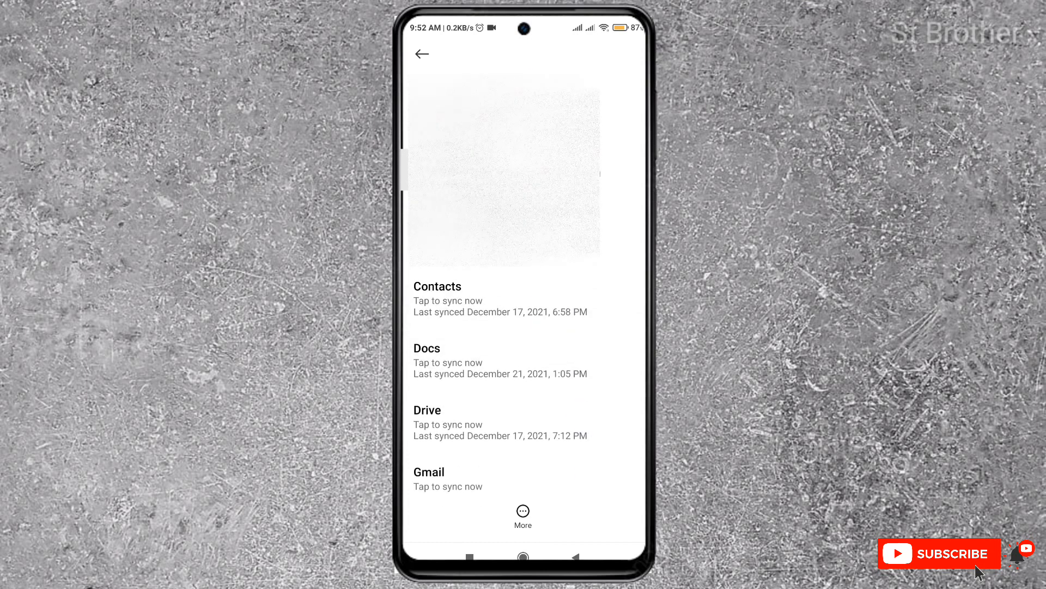
{"action": "scroll", "scroll_direction": "down", "scroll_amount": 3}
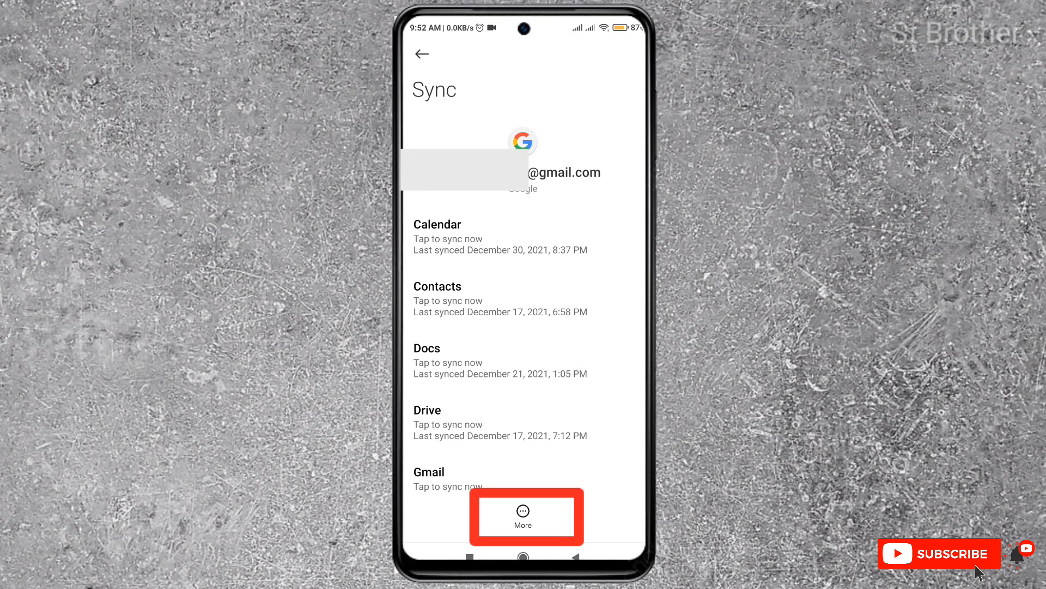
Remove the account via More > Remove account and confirm the removal
{"action": "left_click", "coordinate": [523, 515]}
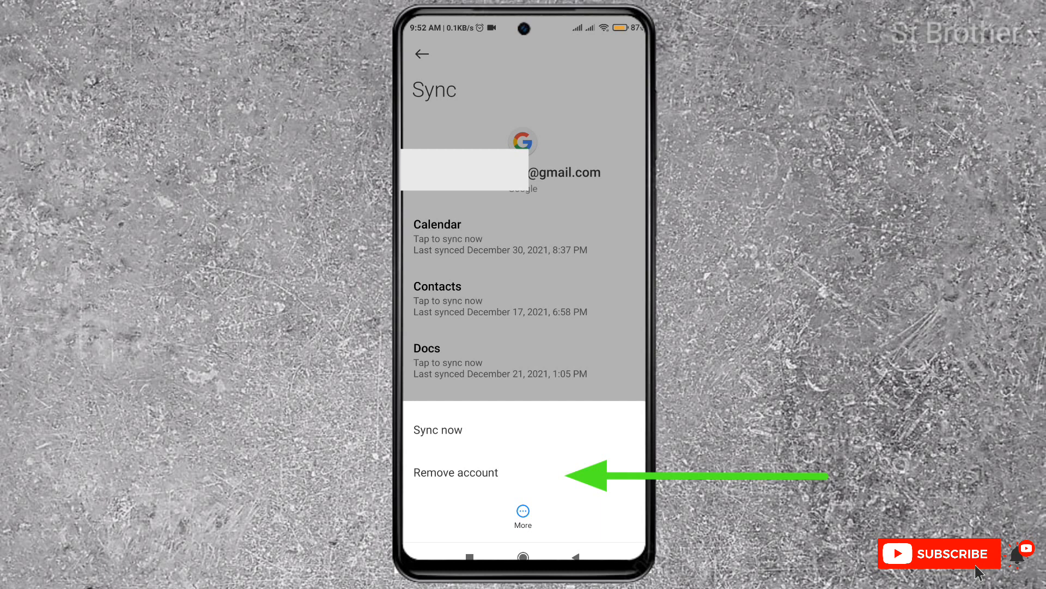
{"action": "left_click", "coordinate": [456, 472]}
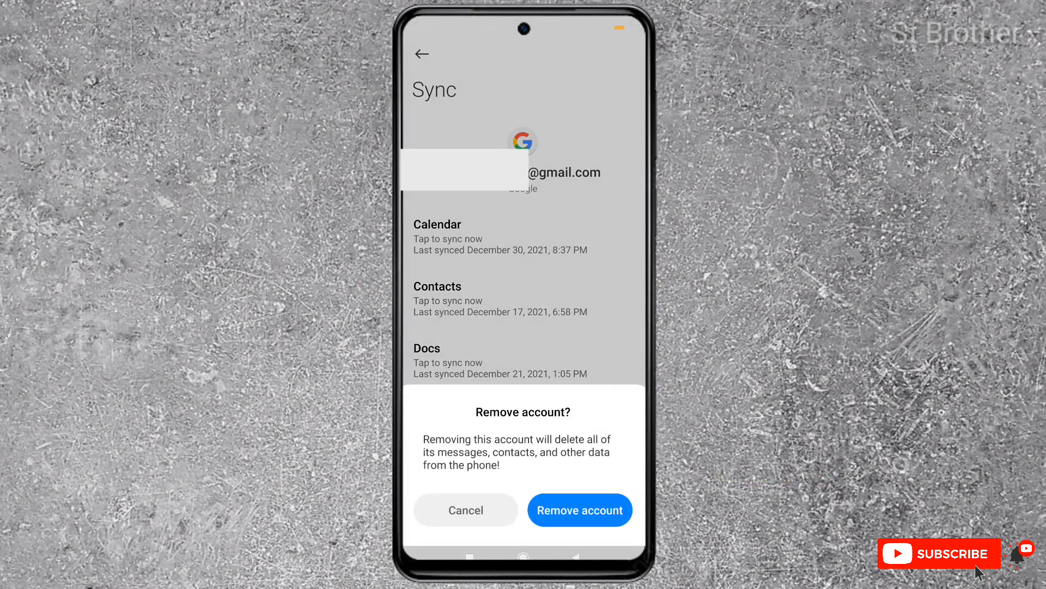
{"action": "left_click", "coordinate": [580, 505]}
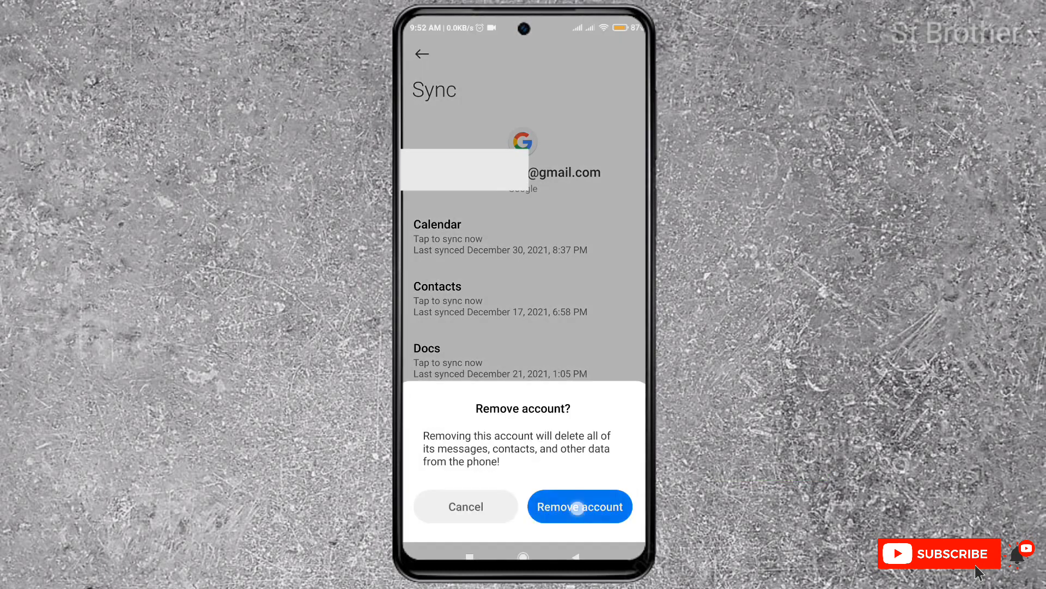
{"action": "left_click", "coordinate": [579, 505]}
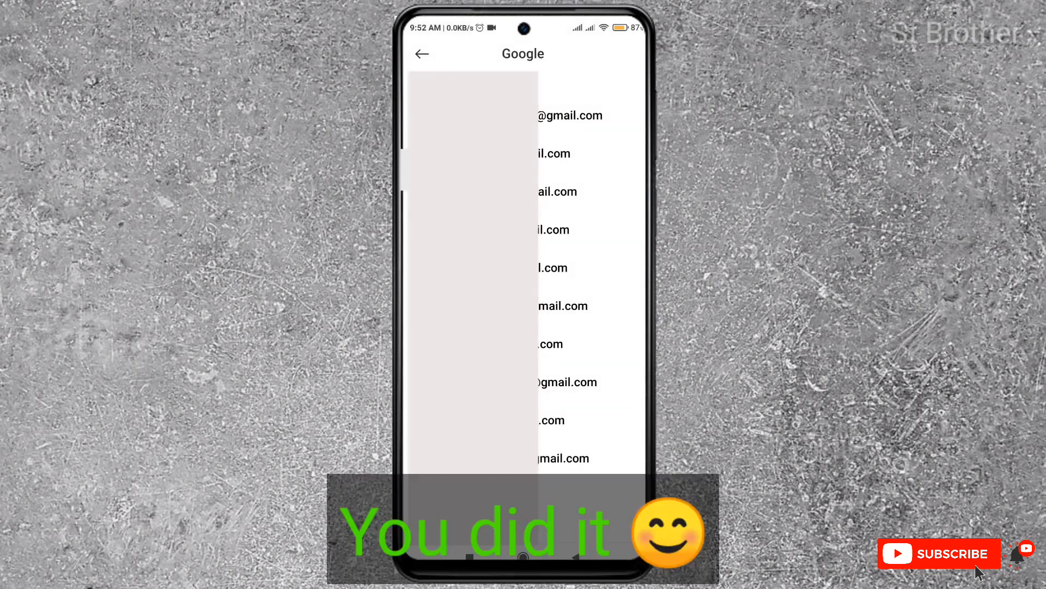